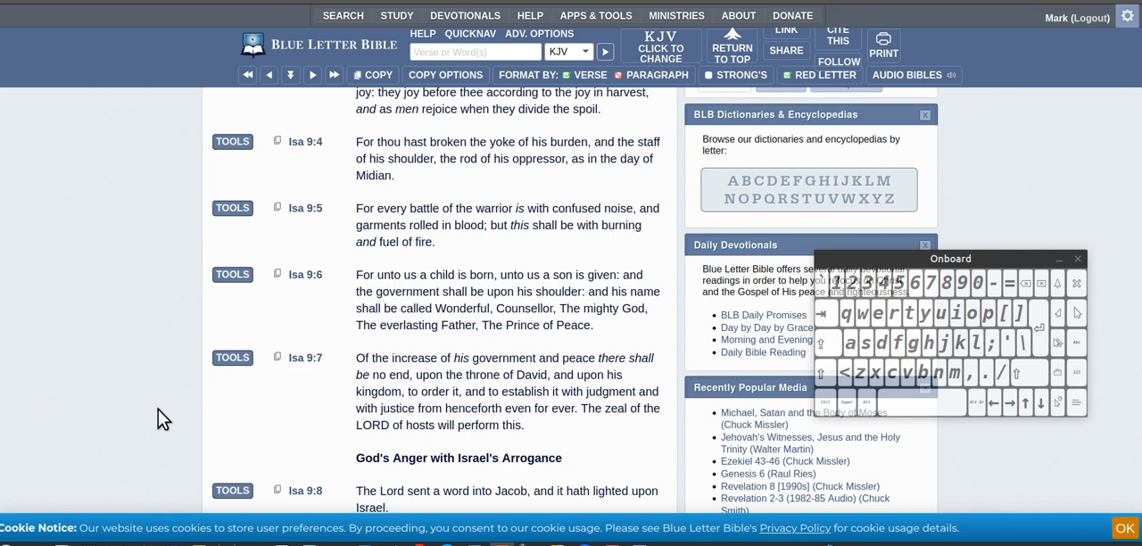
mouse_move(172, 408)
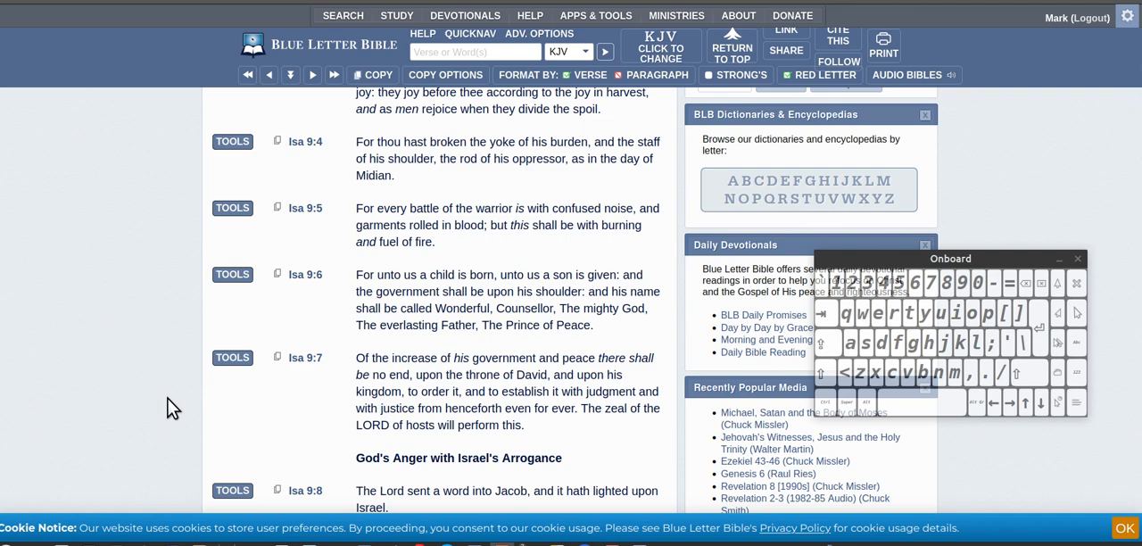
mouse_move(172, 326)
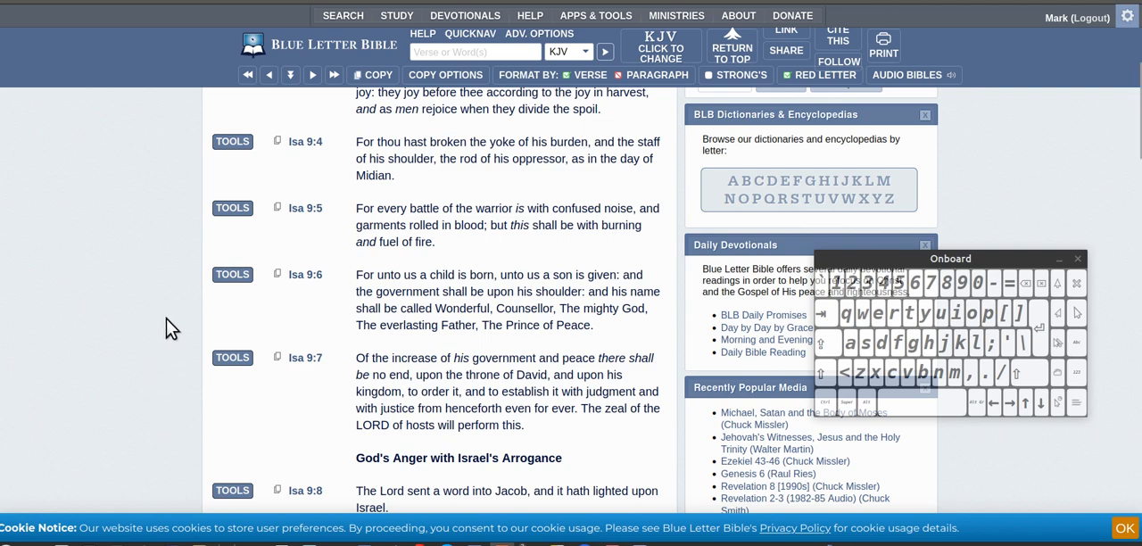
mouse_move(144, 344)
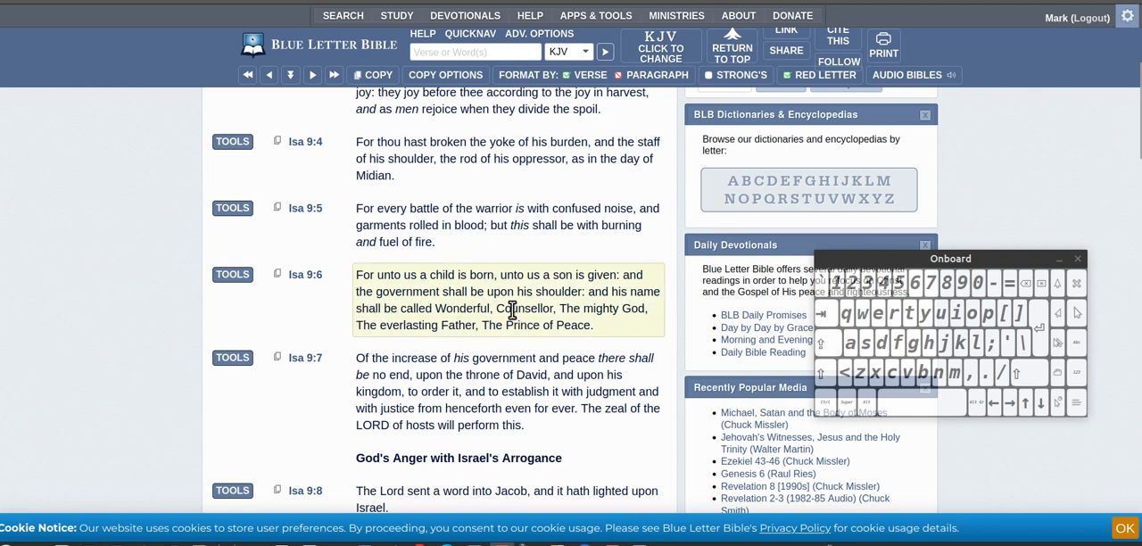
mouse_move(420, 285)
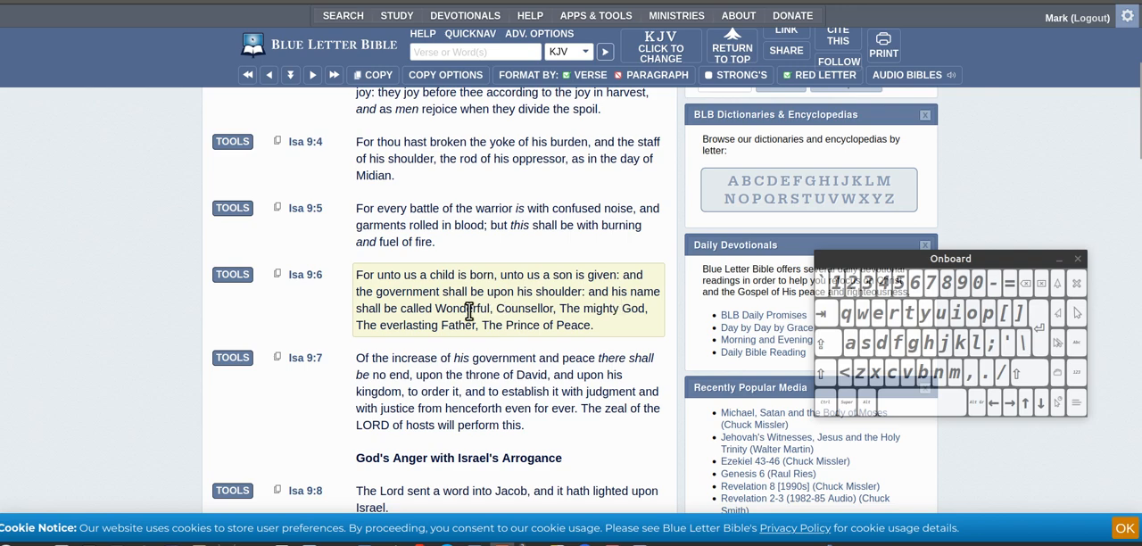
mouse_move(395, 314)
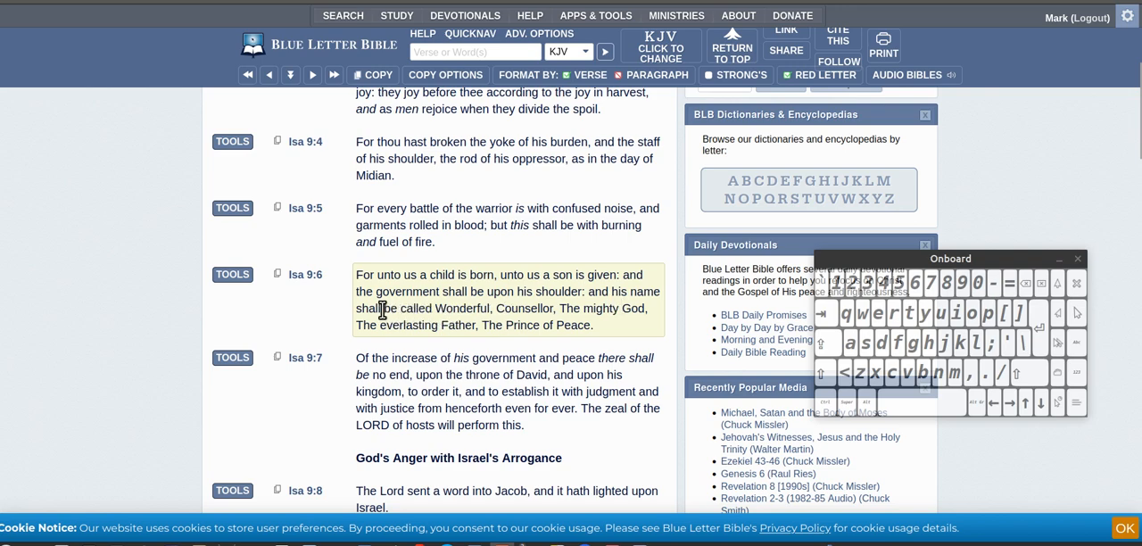
mouse_move(378, 317)
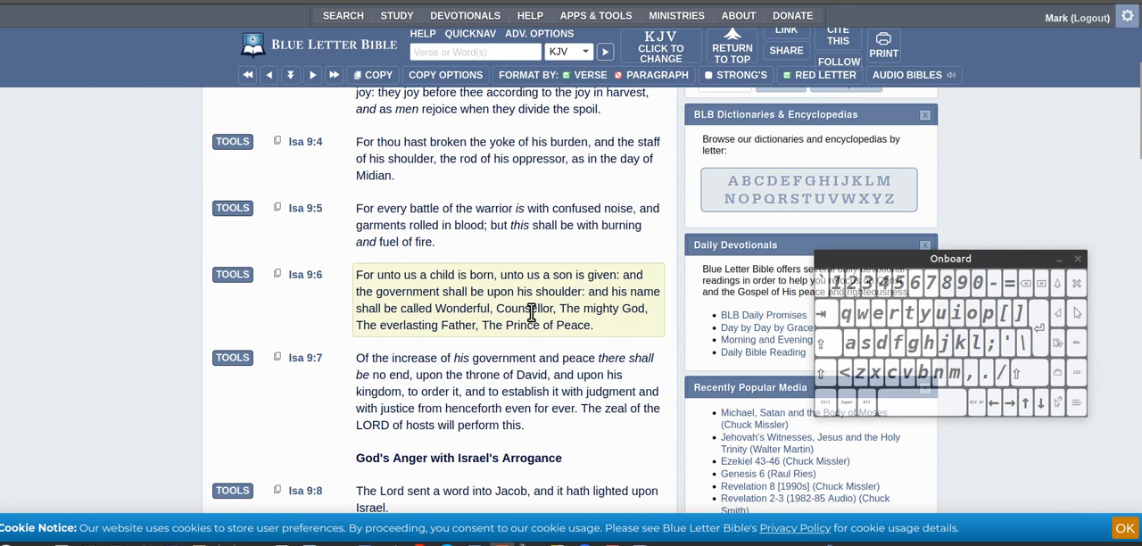
mouse_move(598, 340)
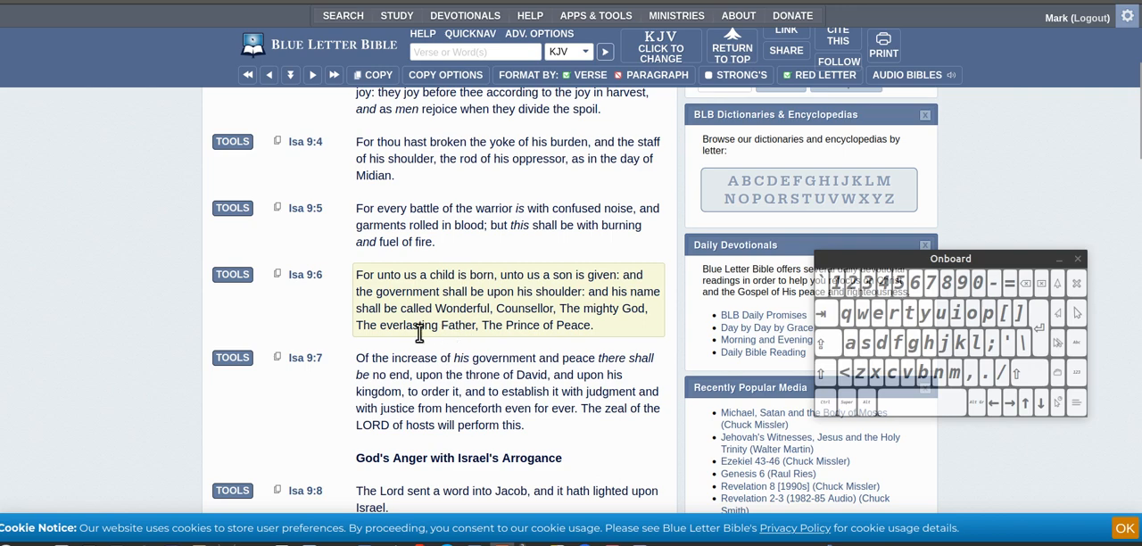
mouse_move(620, 330)
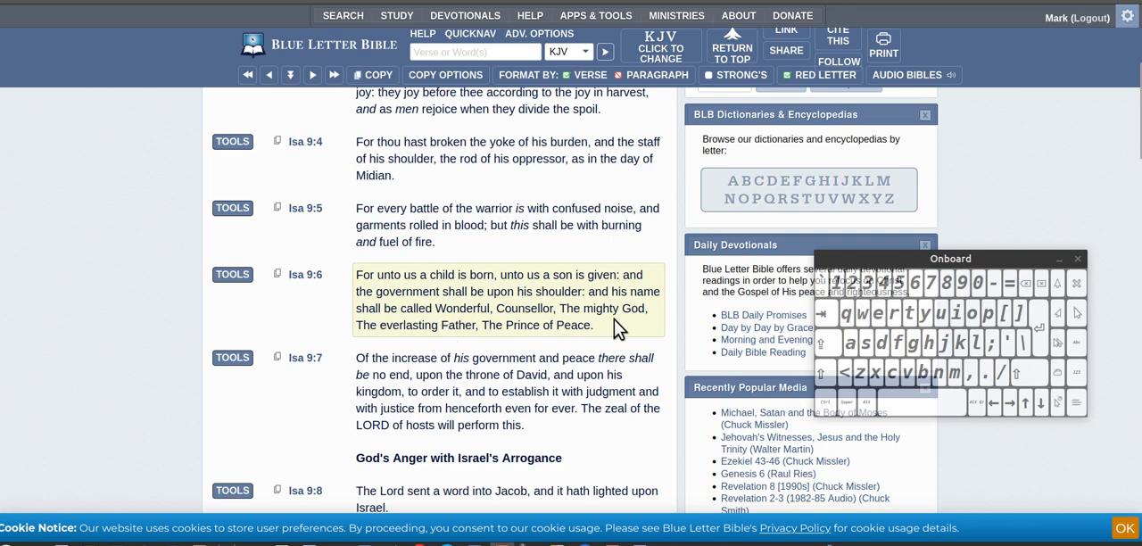
mouse_move(541, 324)
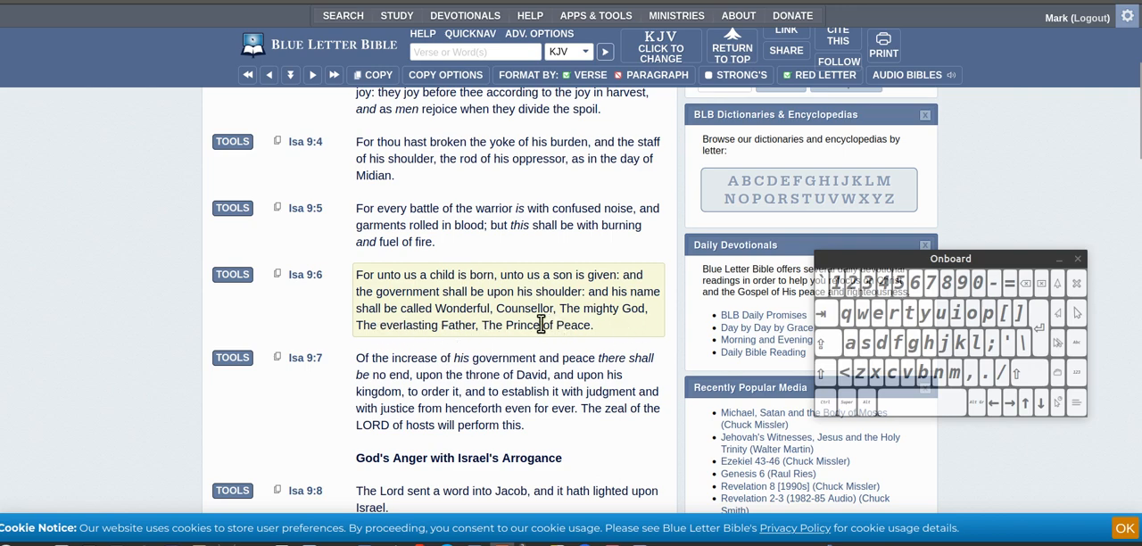
mouse_move(384, 326)
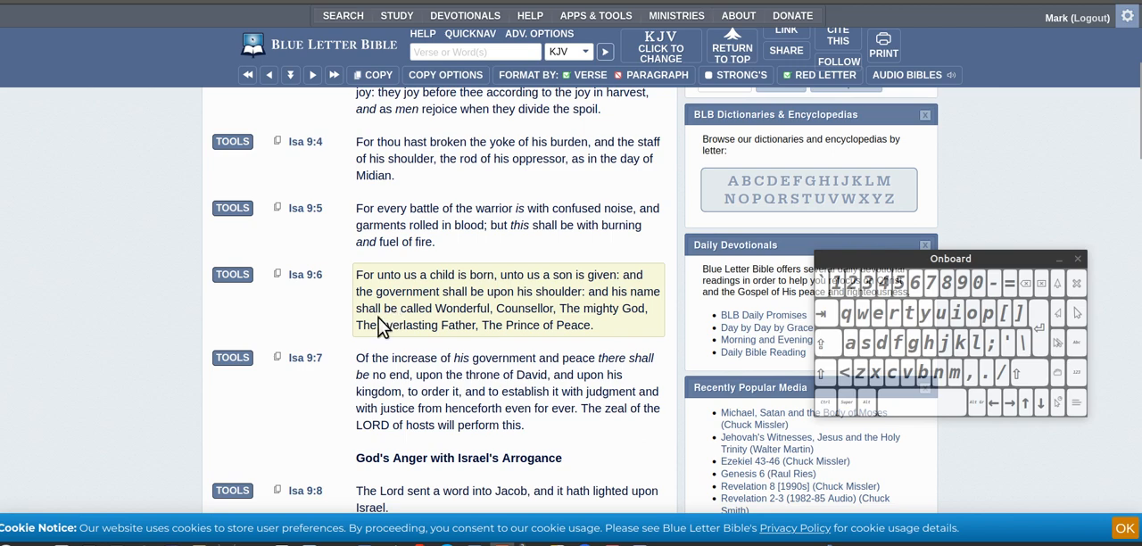
mouse_move(596, 338)
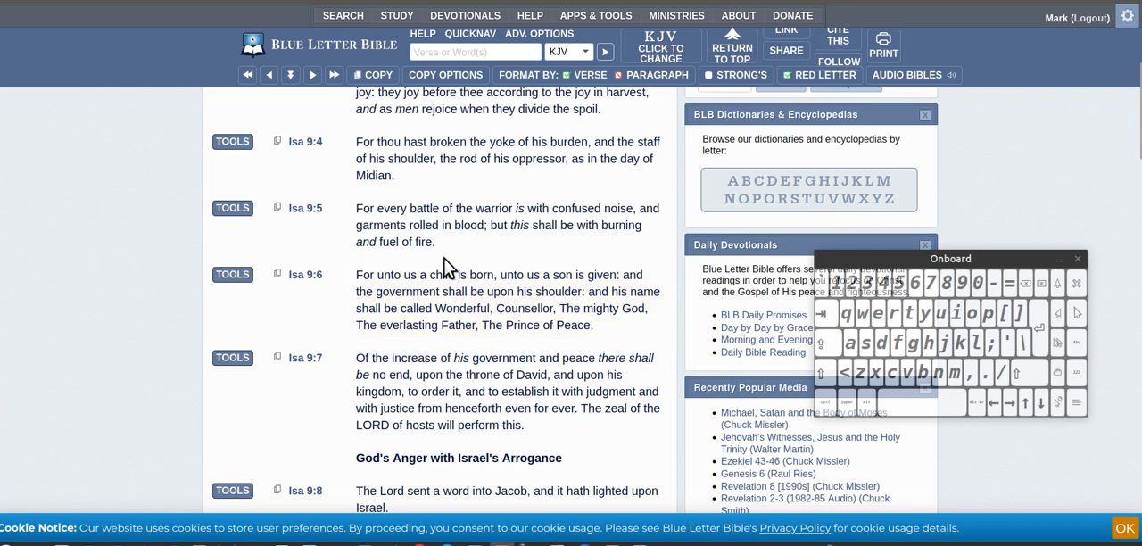
mouse_move(105, 141)
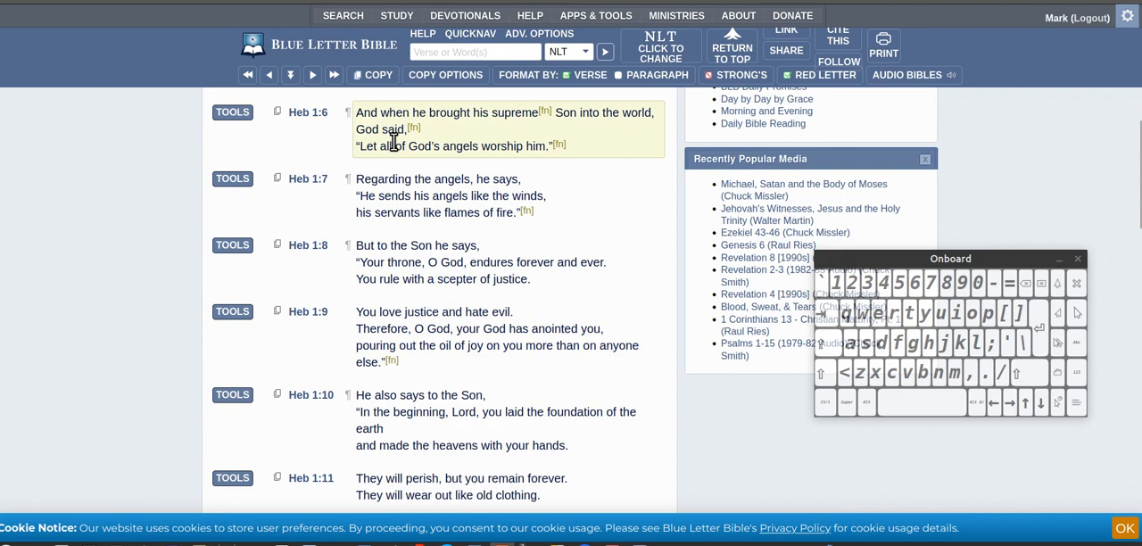
mouse_move(526, 140)
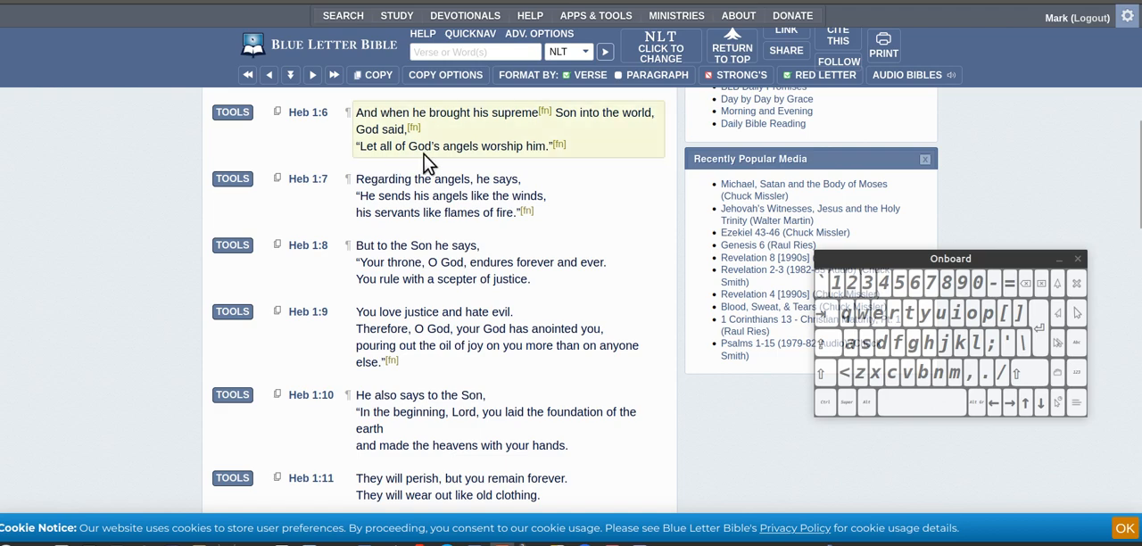
mouse_move(564, 126)
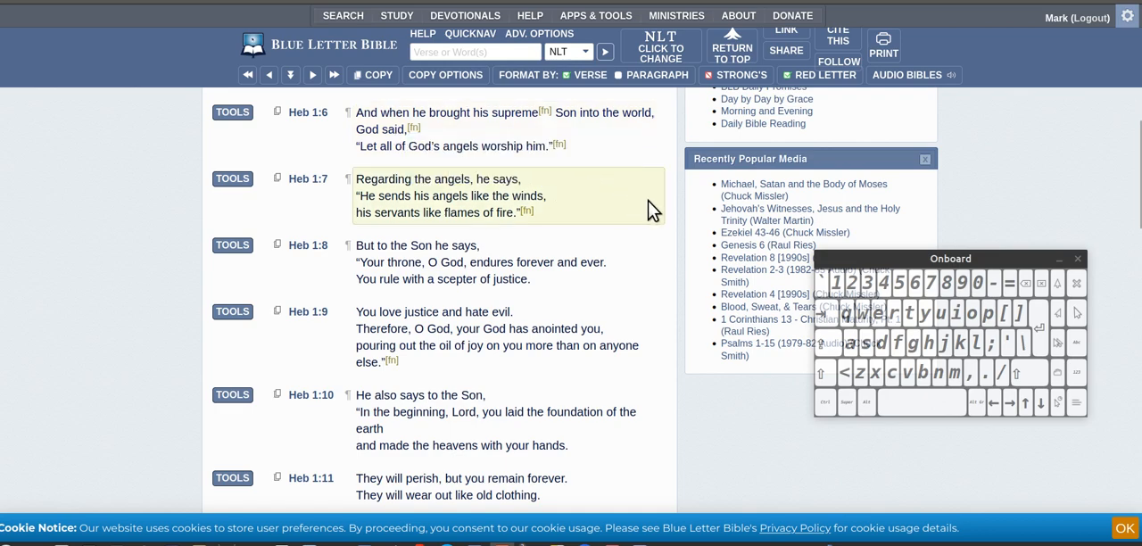
mouse_move(466, 212)
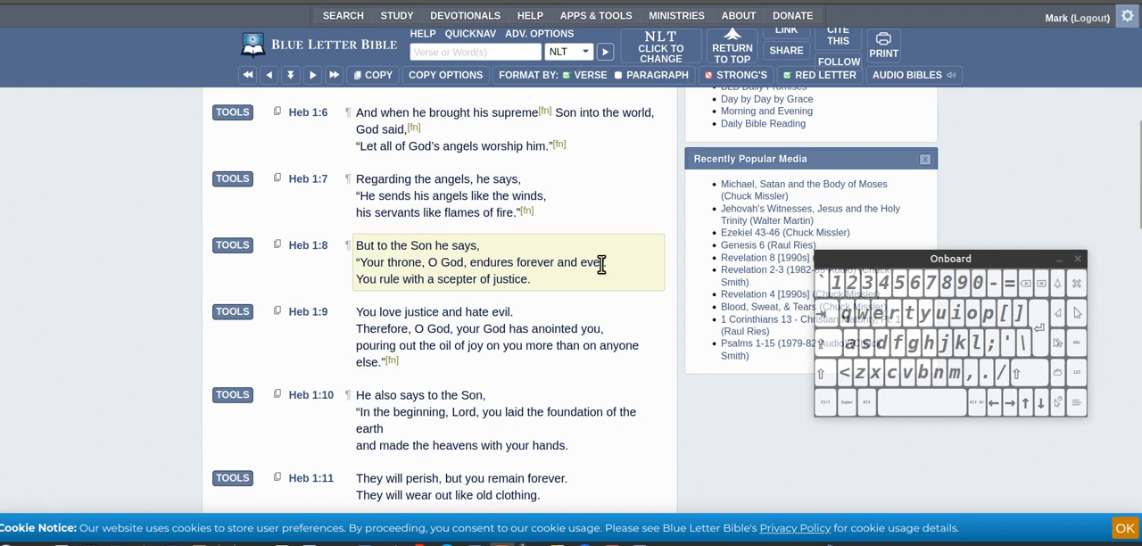
mouse_move(386, 296)
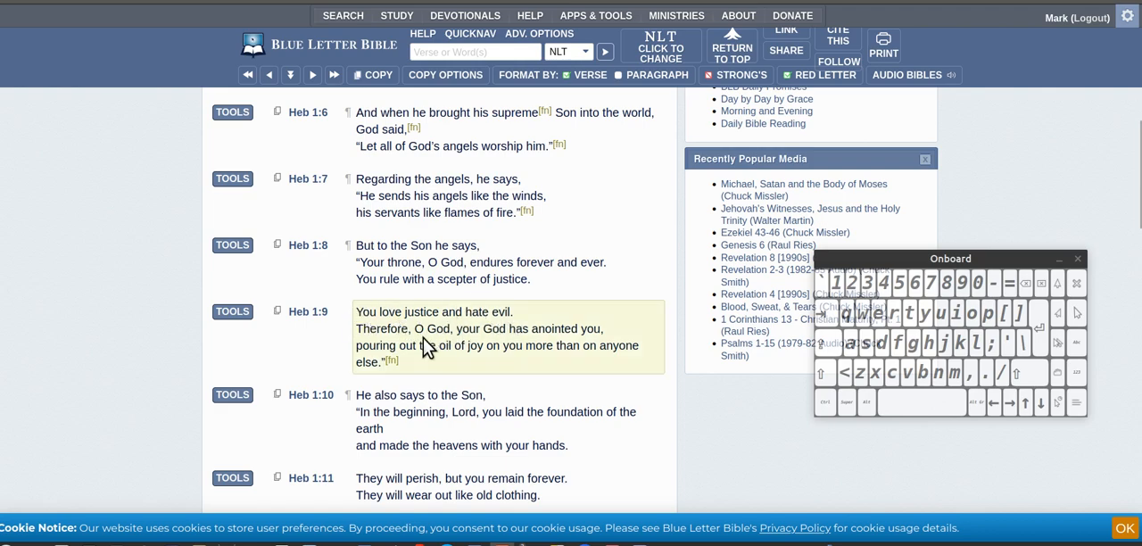
mouse_move(437, 335)
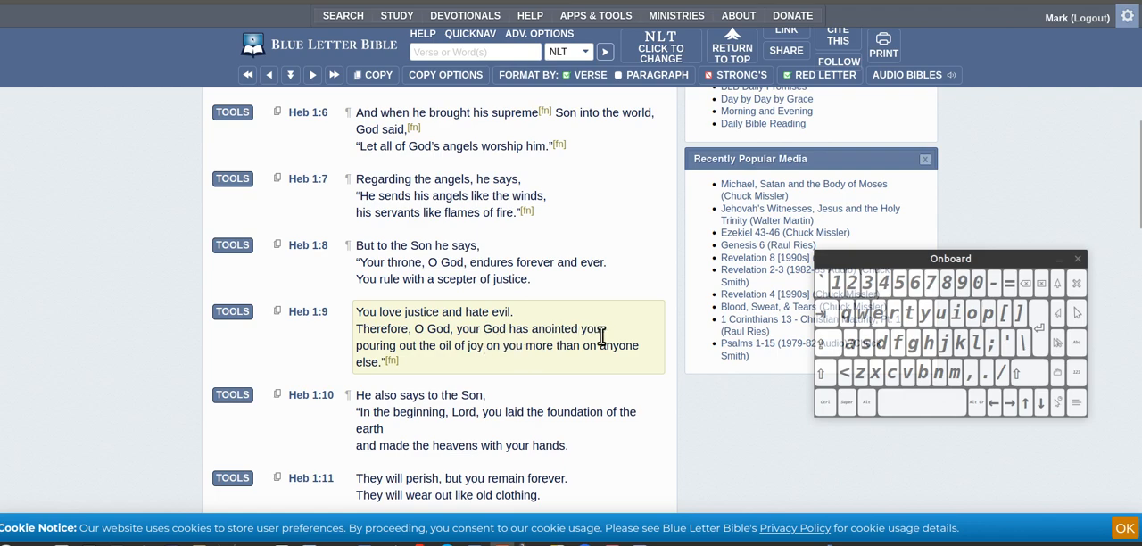
mouse_move(525, 348)
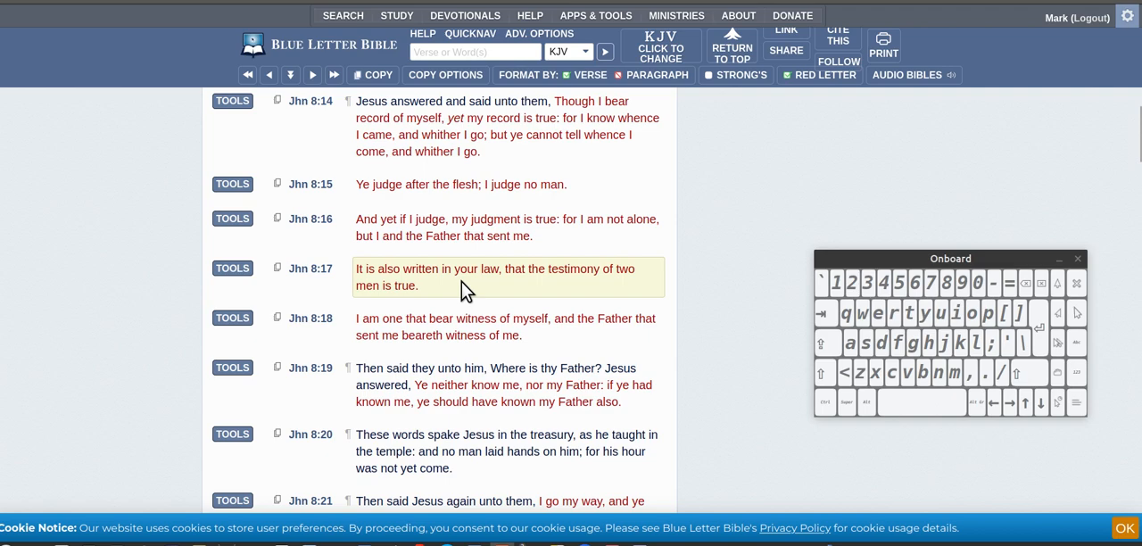
mouse_move(587, 293)
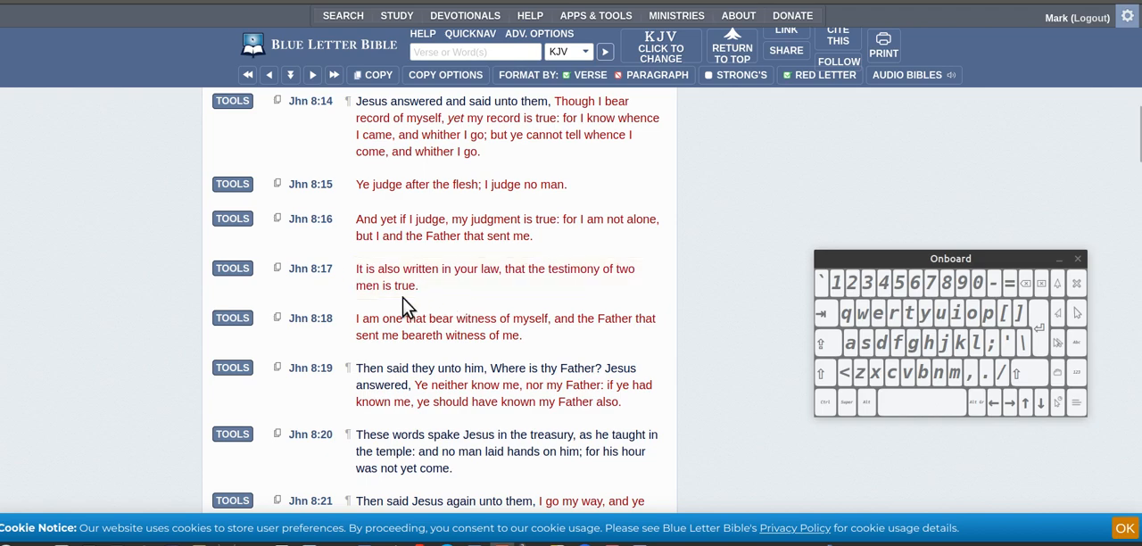
mouse_move(366, 308)
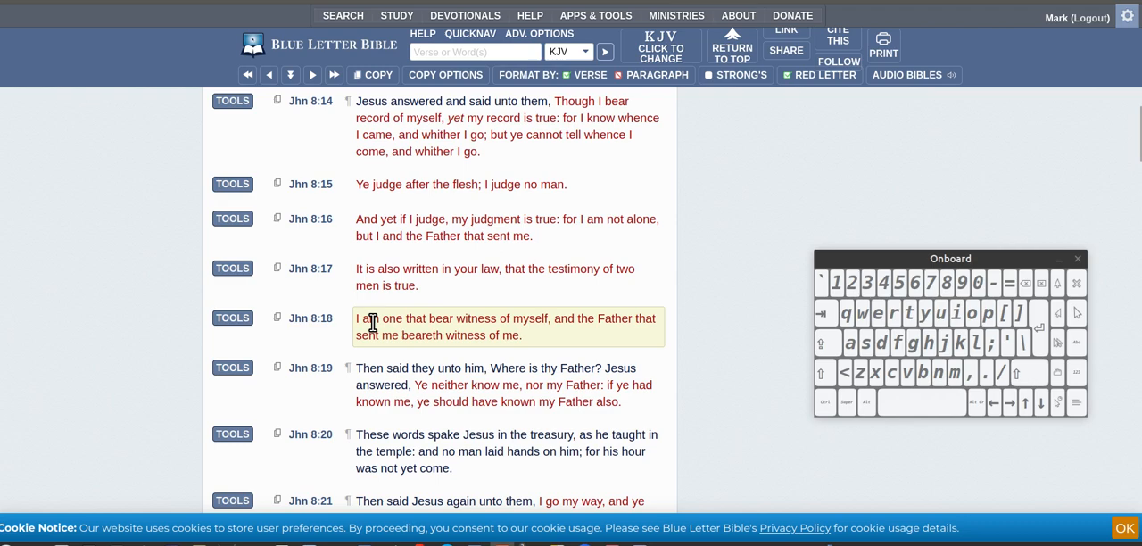
mouse_move(546, 342)
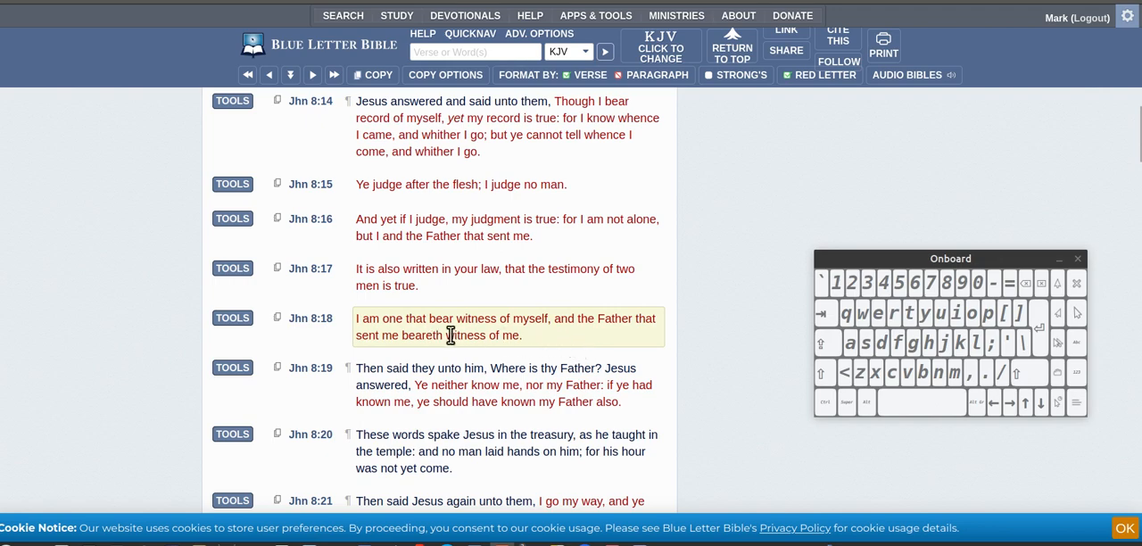
mouse_move(621, 338)
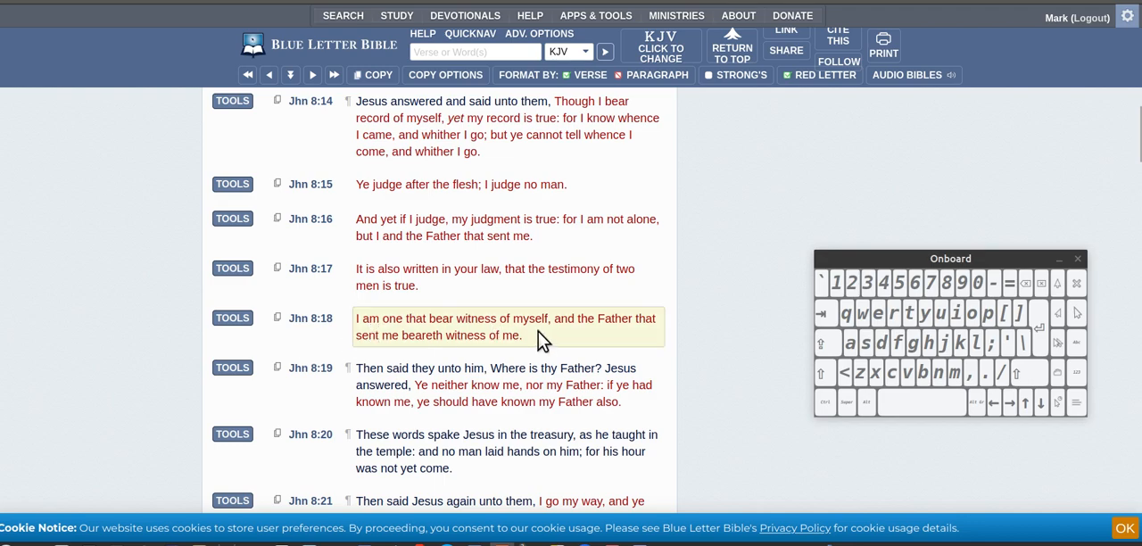
mouse_move(539, 342)
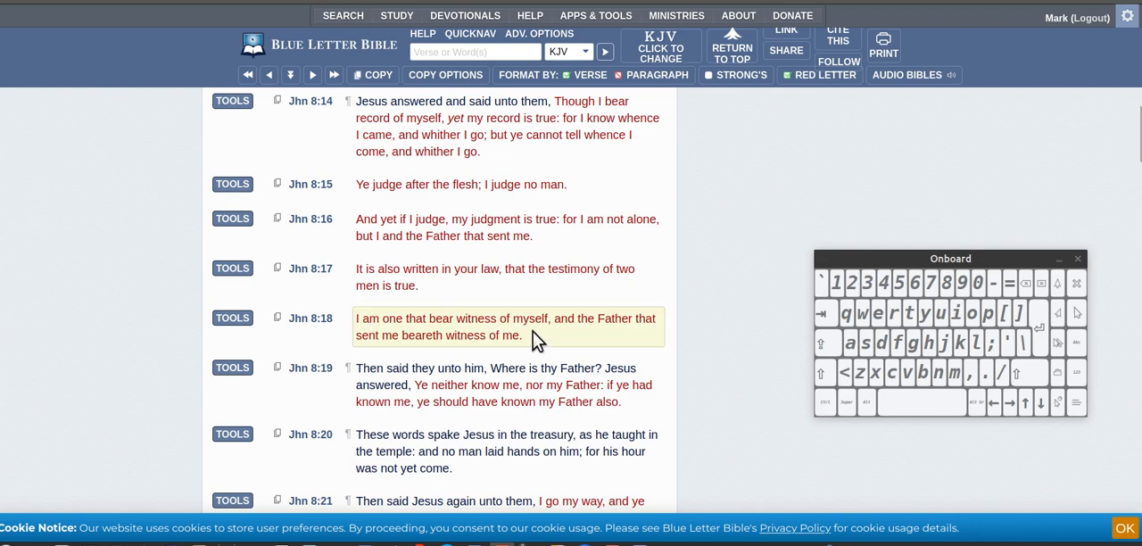
mouse_move(516, 328)
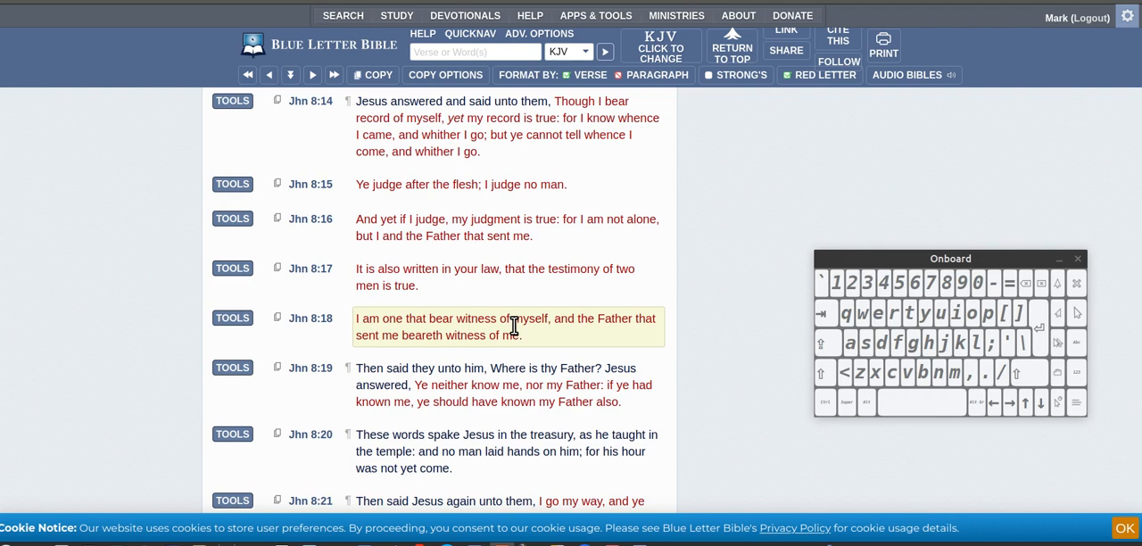
mouse_move(490, 352)
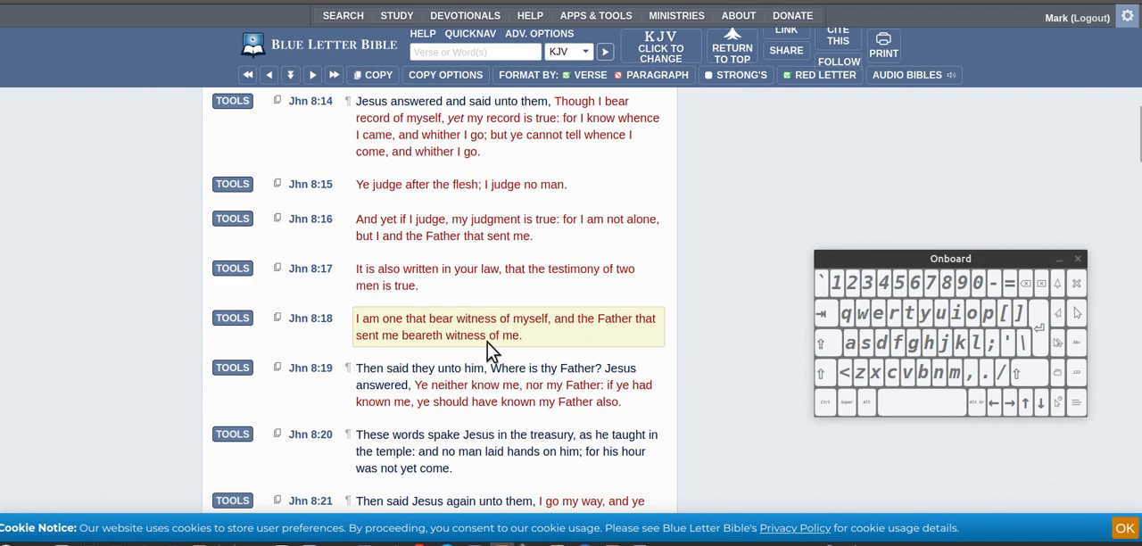
mouse_move(489, 347)
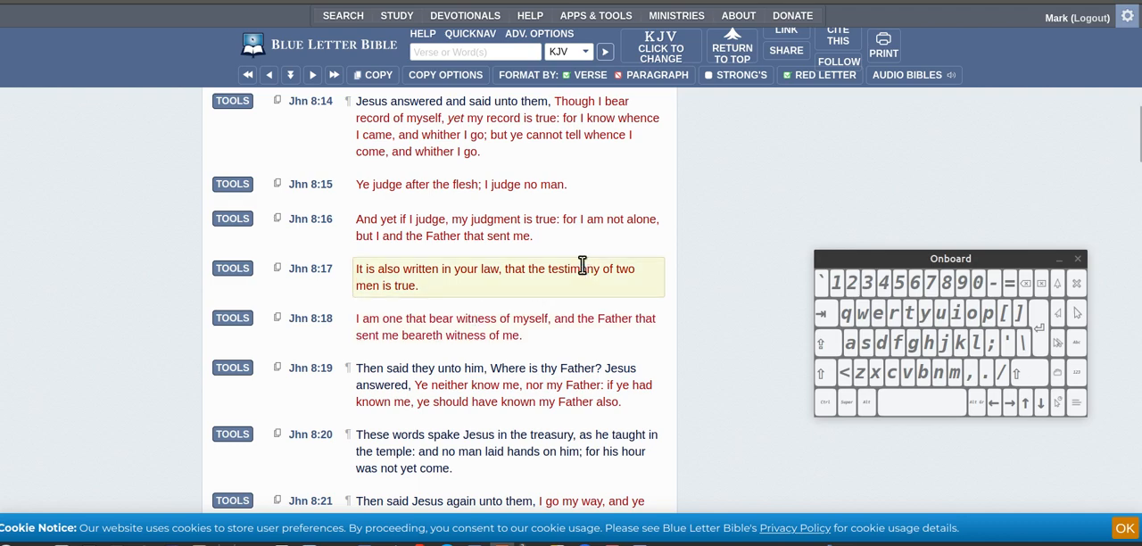
mouse_move(534, 268)
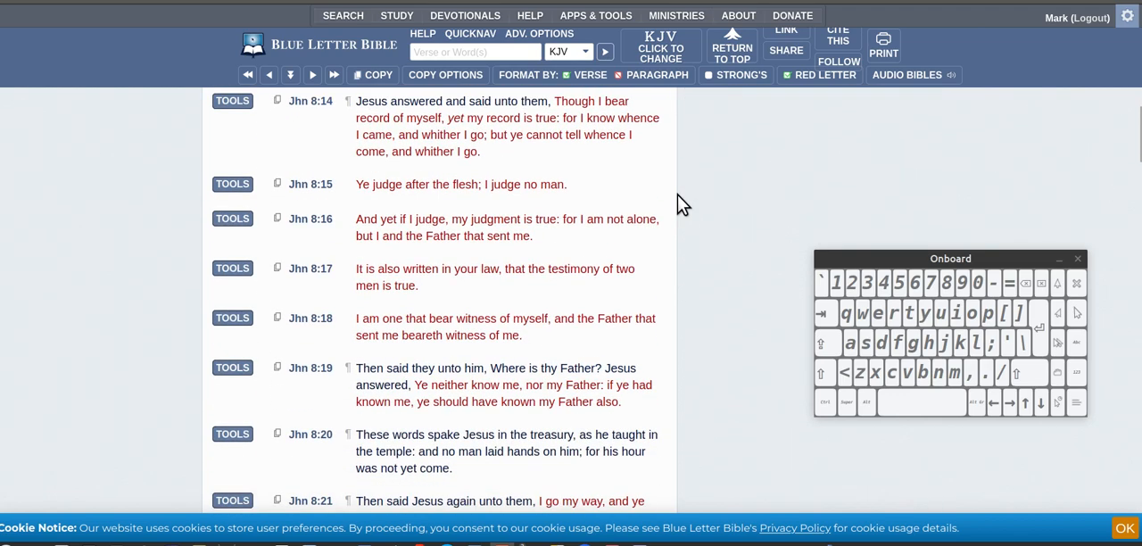
scroll("down", 3)
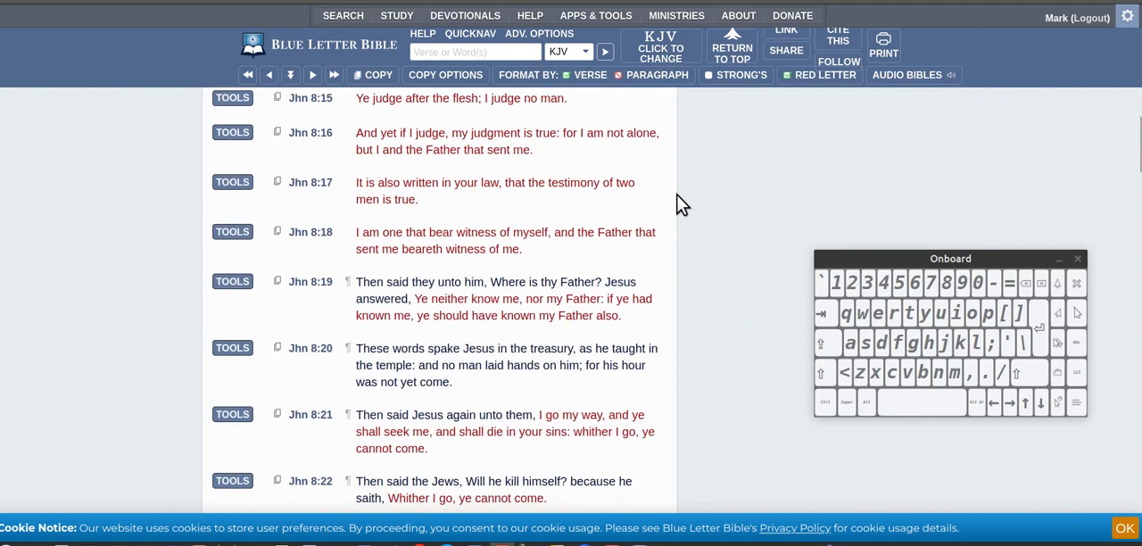
scroll("up", 3)
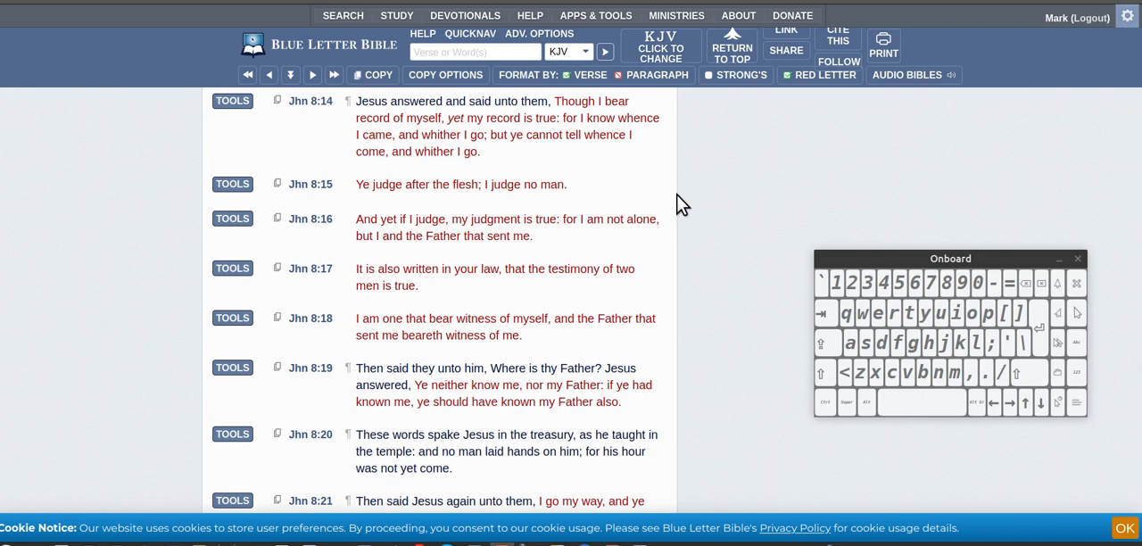
mouse_move(675, 206)
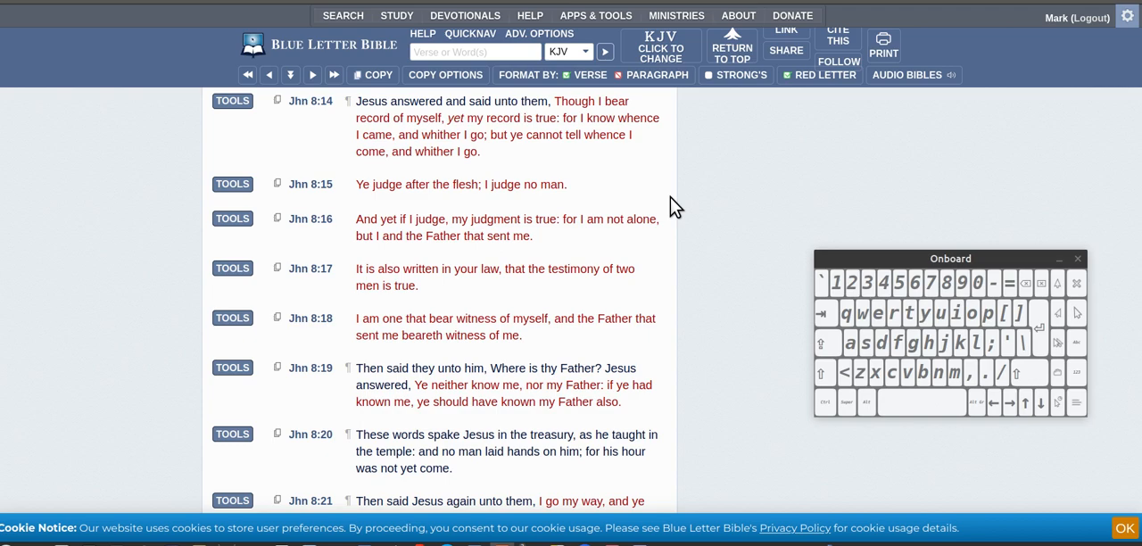
mouse_move(671, 242)
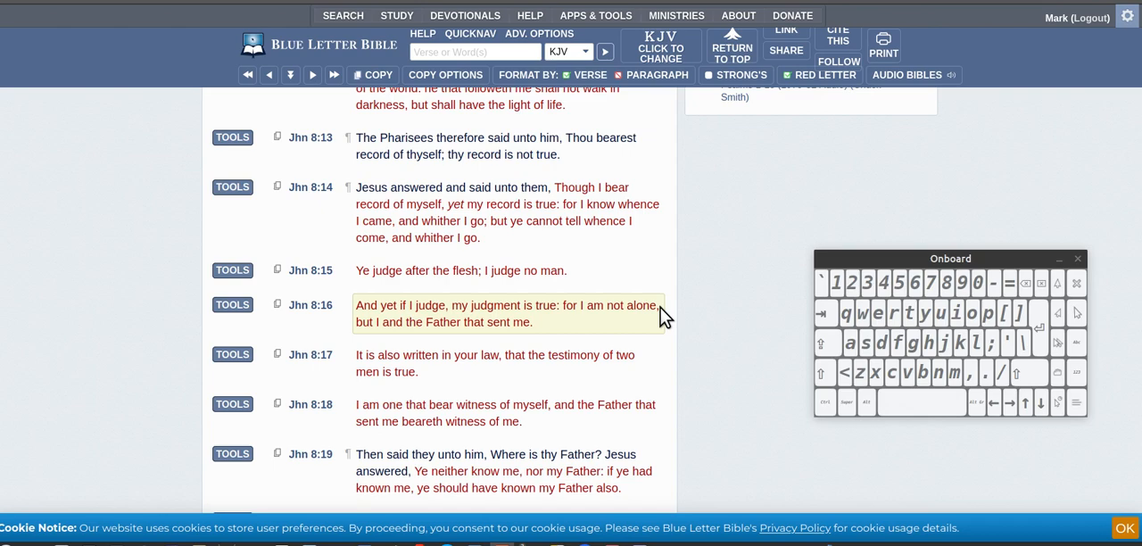
mouse_move(666, 320)
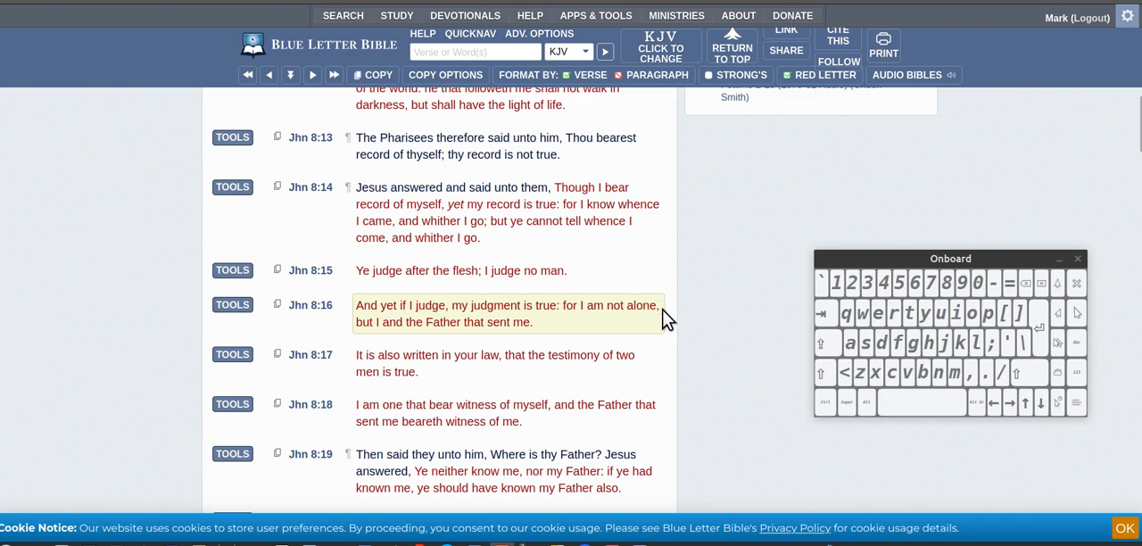